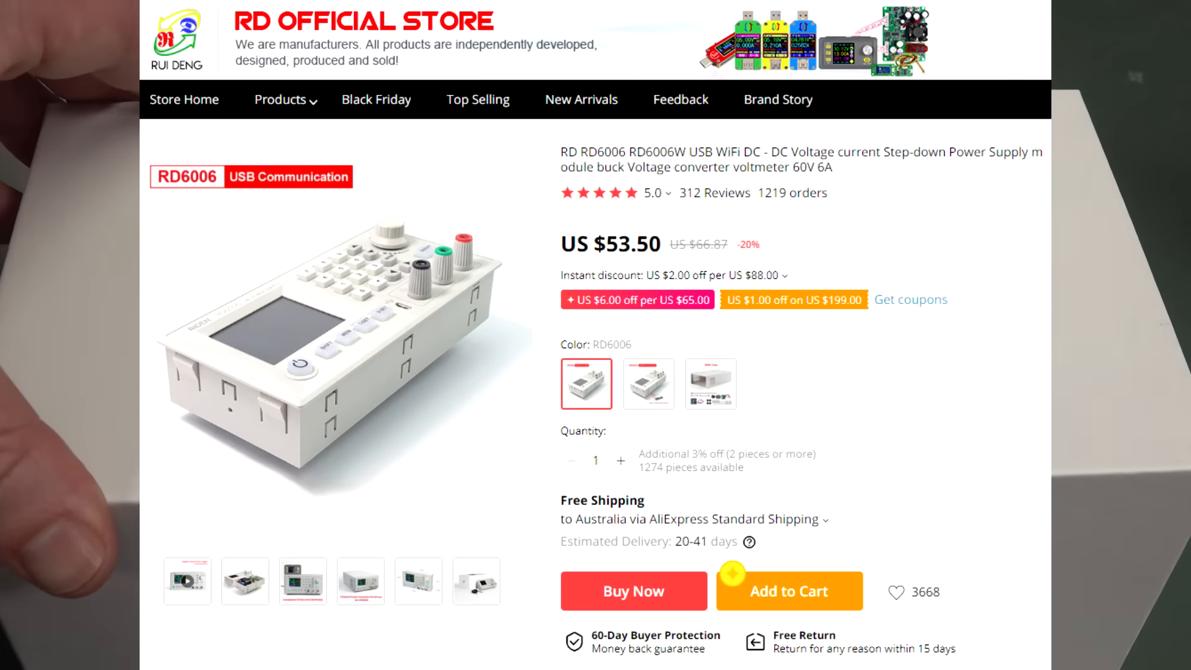
Select the S06A Case colour variant, changing the price to US $32.50.
click(709, 384)
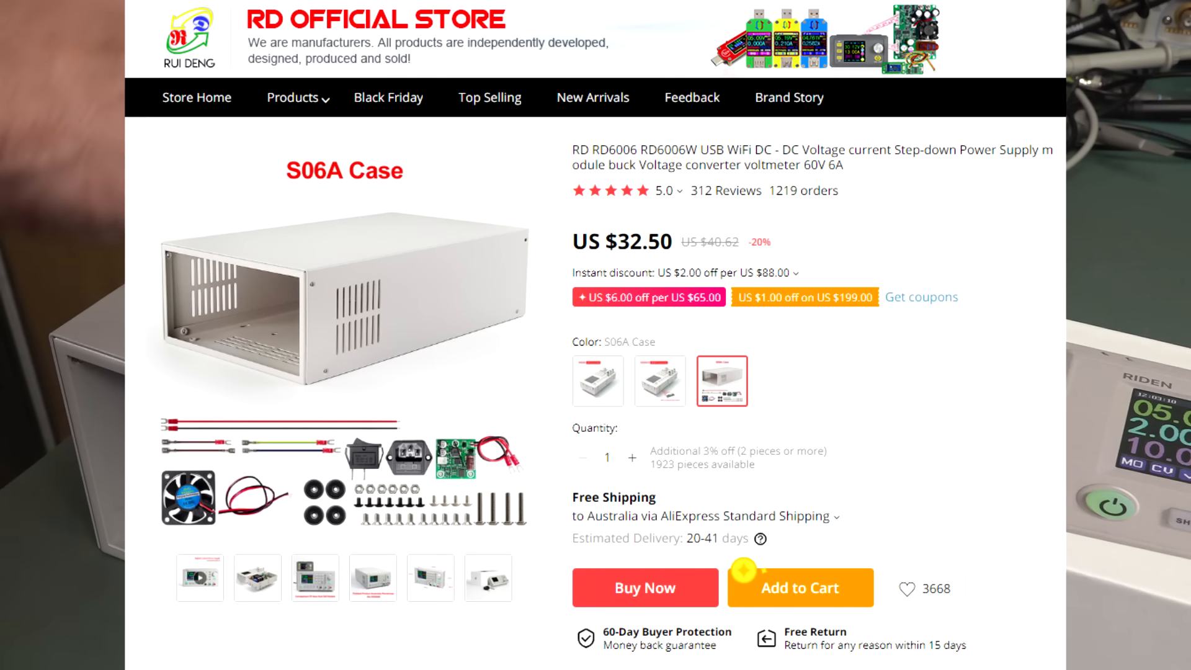